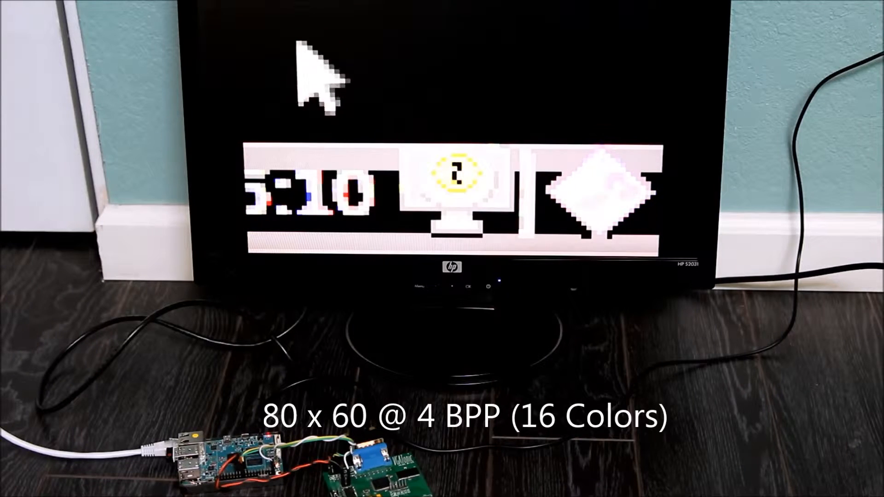
pyautogui.moveTo(367, 68)
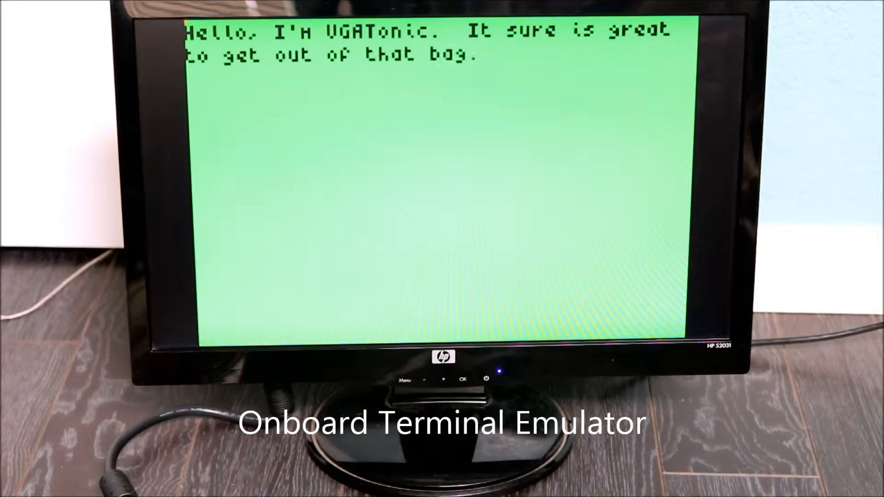
# Write "This is a" on the green terminal screen below the VGATonic greeting
pyautogui.write('This is a')
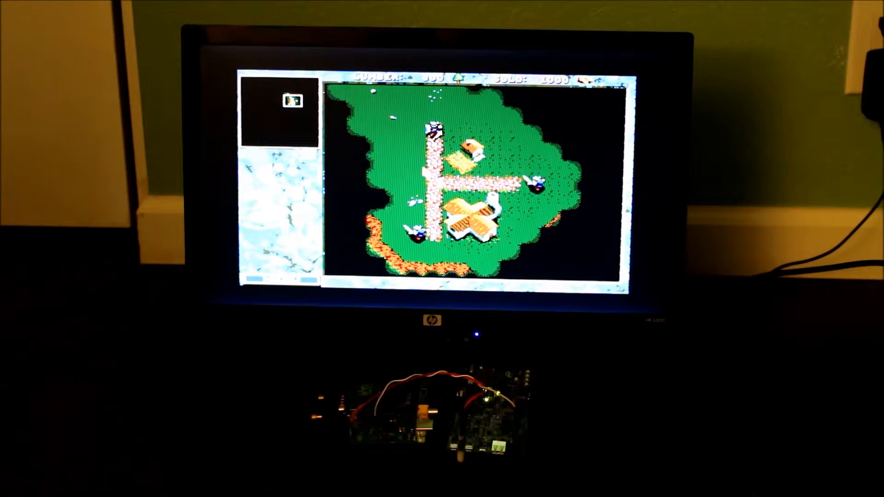
# Command a unit on the map near the base on the green island
pyautogui.click(465, 159)
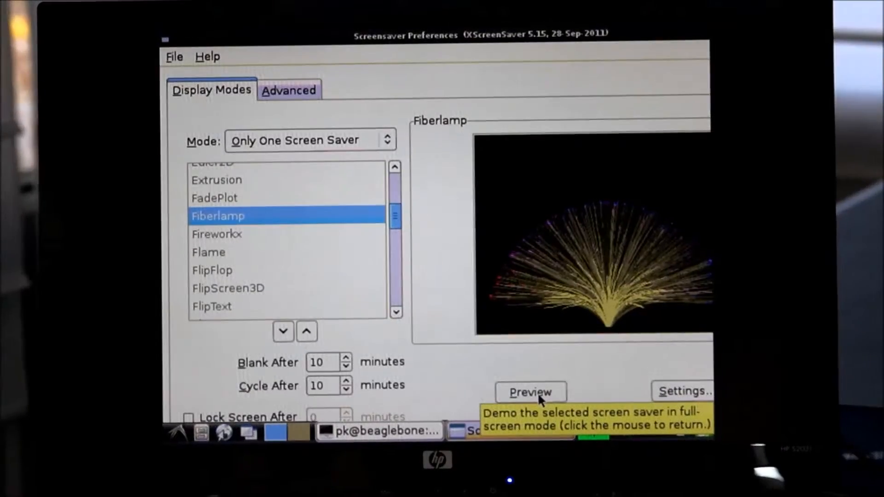
# Preview the Fiberlamp screen saver from the XScreenSaver Preferences window
pyautogui.click(530, 393)
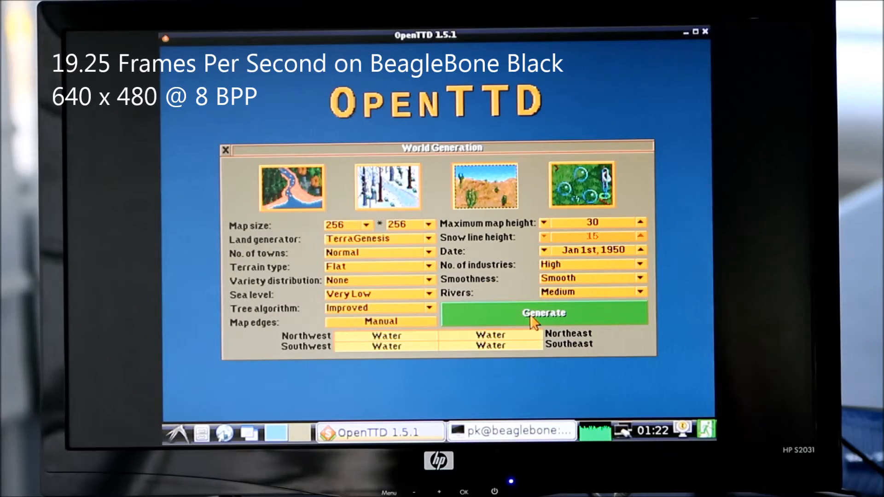
# Generate the new 256 by 256 OpenTTD world with the chosen settings
pyautogui.click(544, 313)
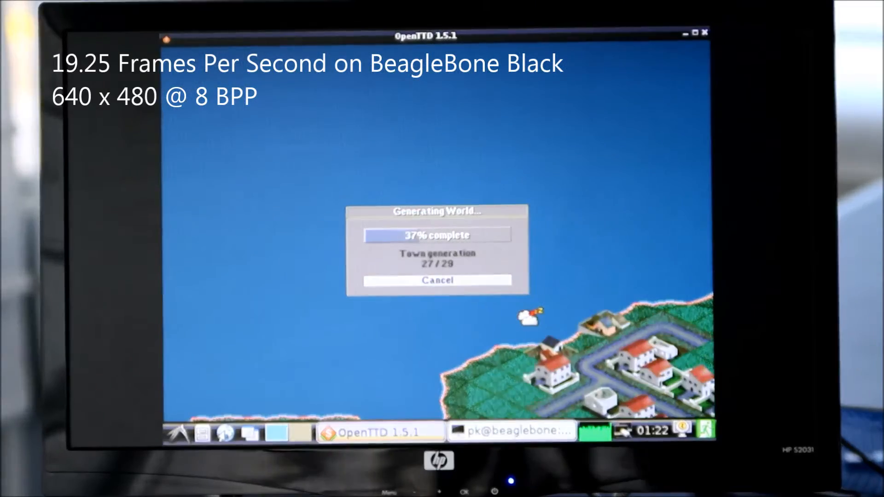